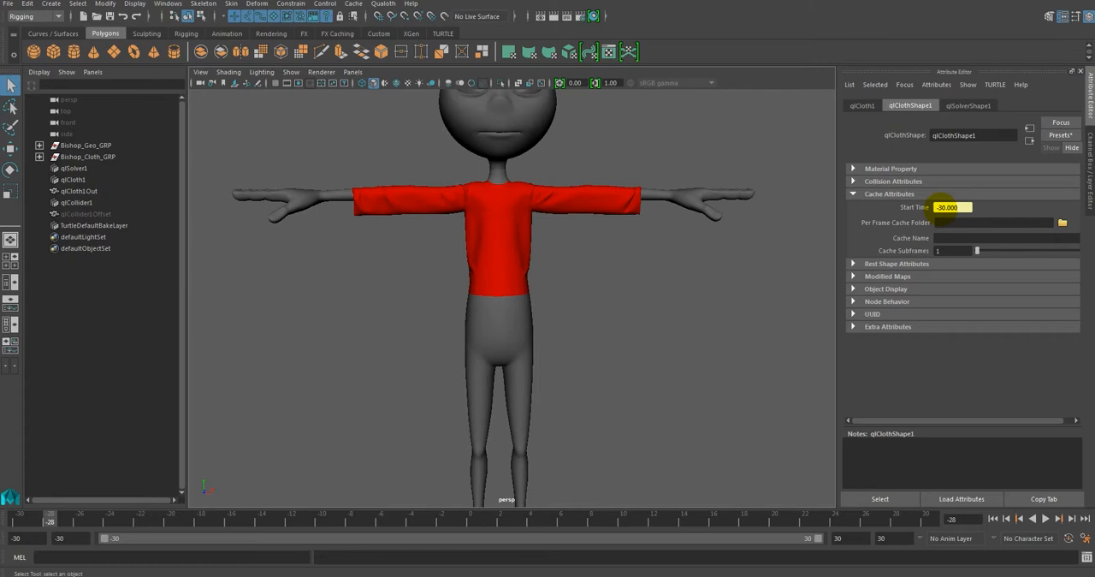
- Compare the solver's start time against the cloth shape's cache settings
click(968, 105)
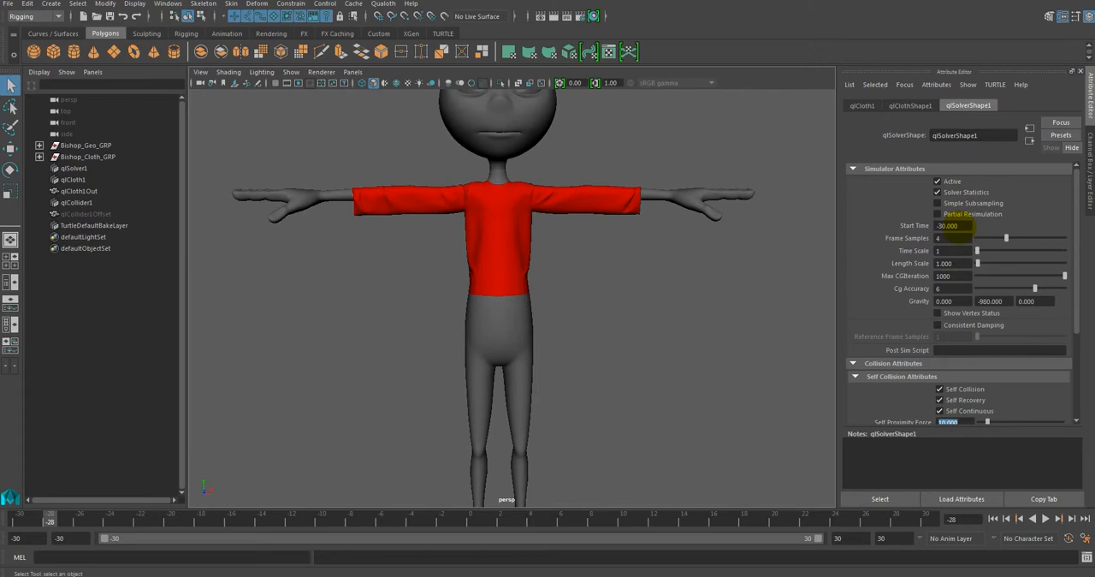
click(910, 104)
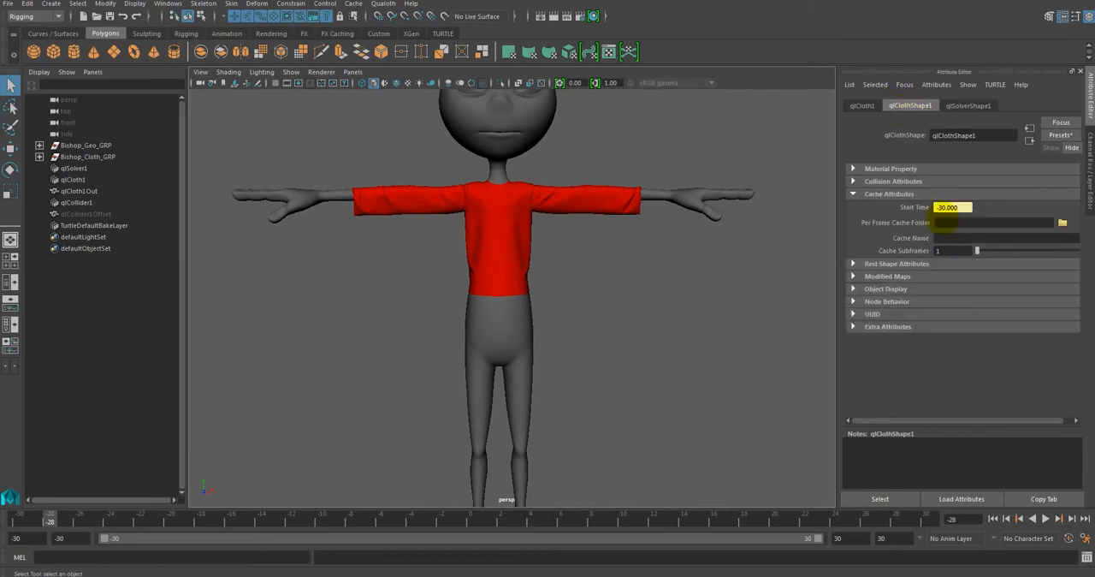
click(993, 223)
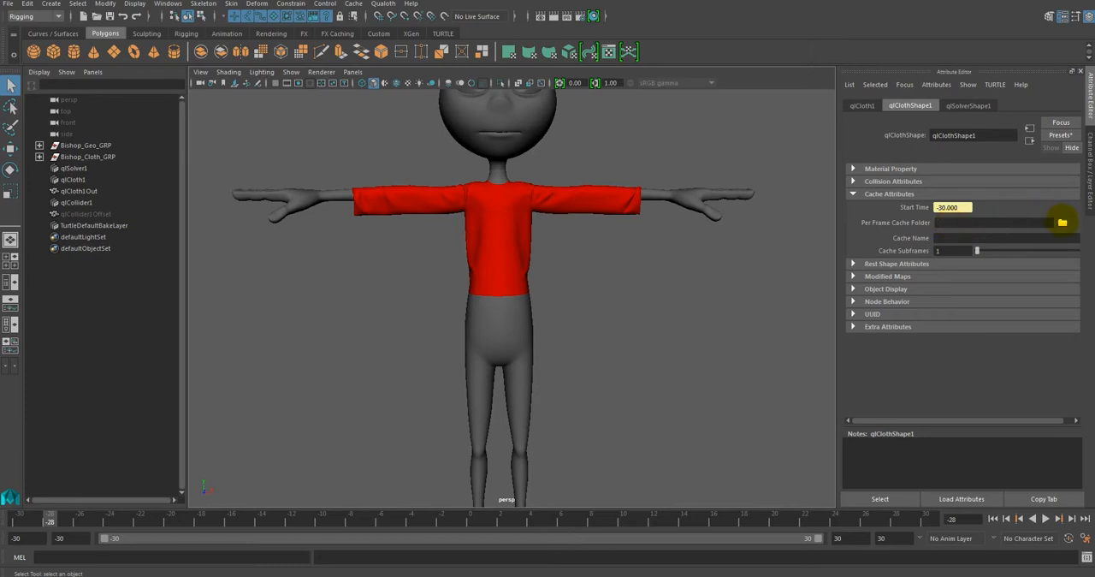
- Set the per-frame cache folder to 'cache' and raise cache subframes to 5
click(1062, 223)
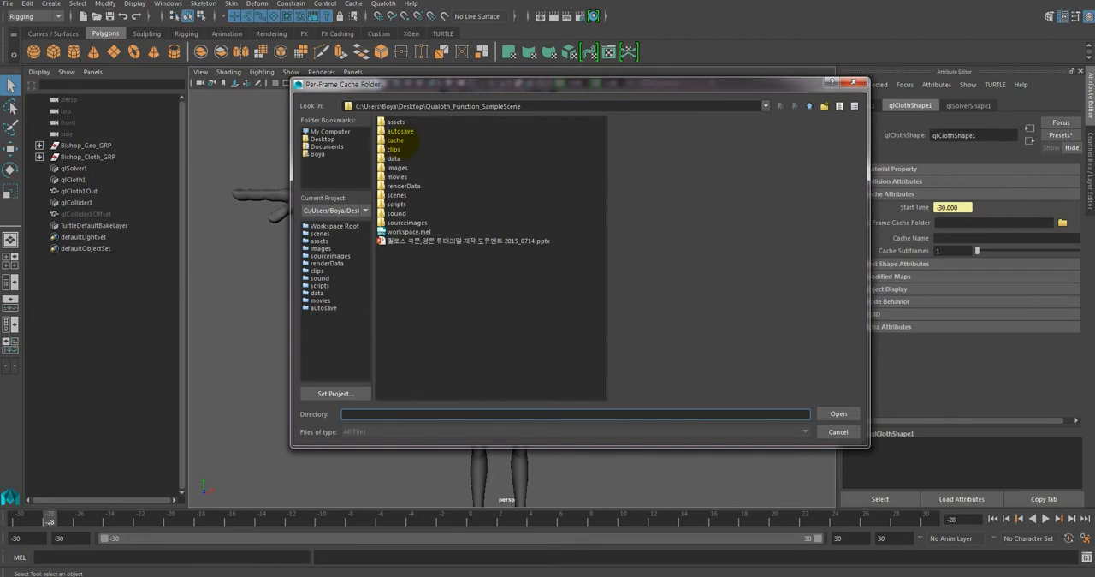
click(838, 414)
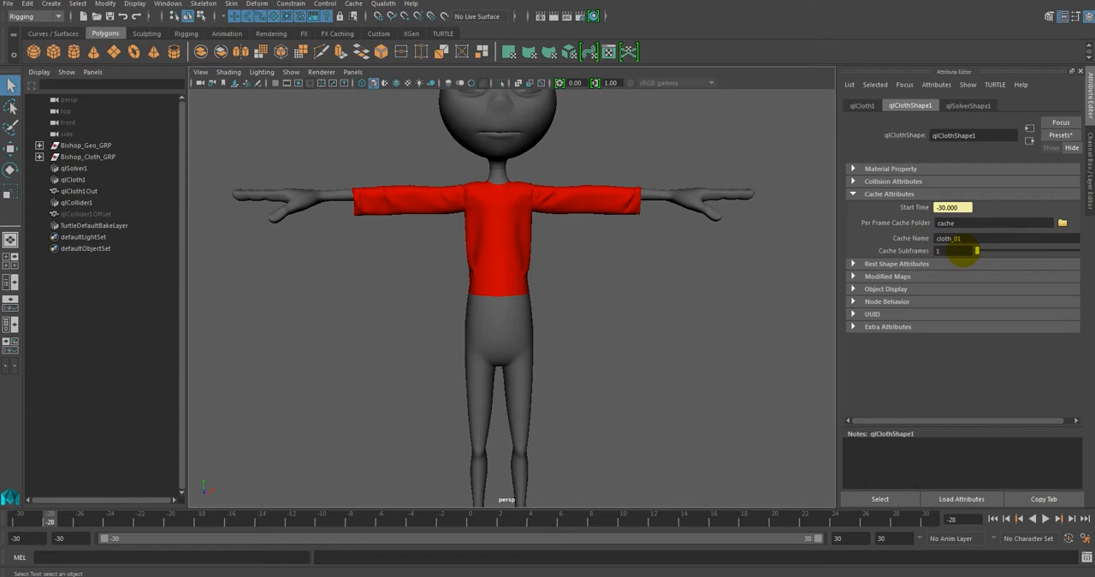
drag(975, 250, 1023, 250)
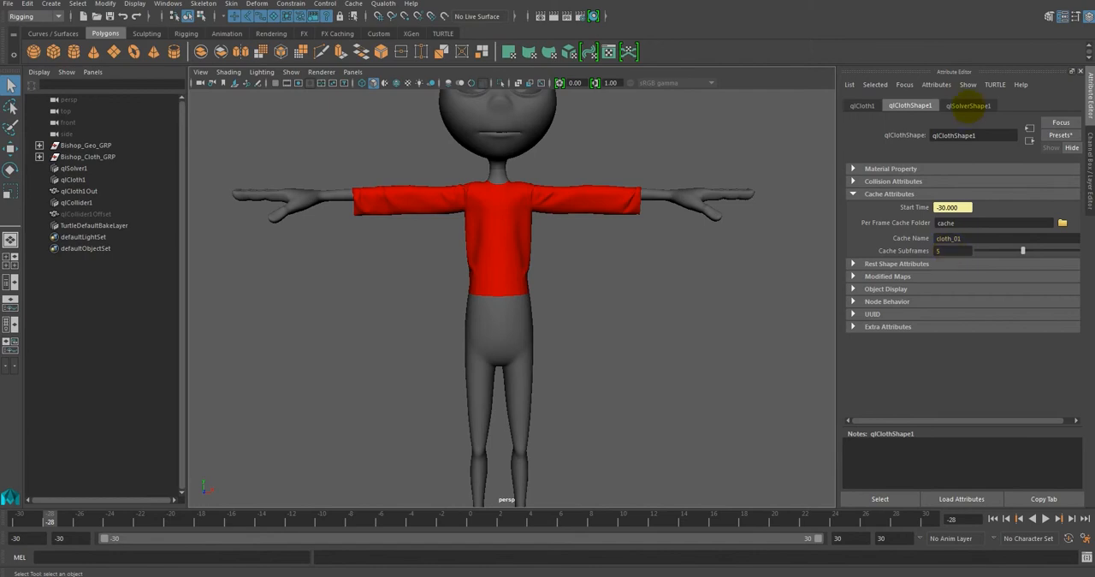
- Check the solver settings, rewind to the start, and play the red shirt simulation
click(969, 105)
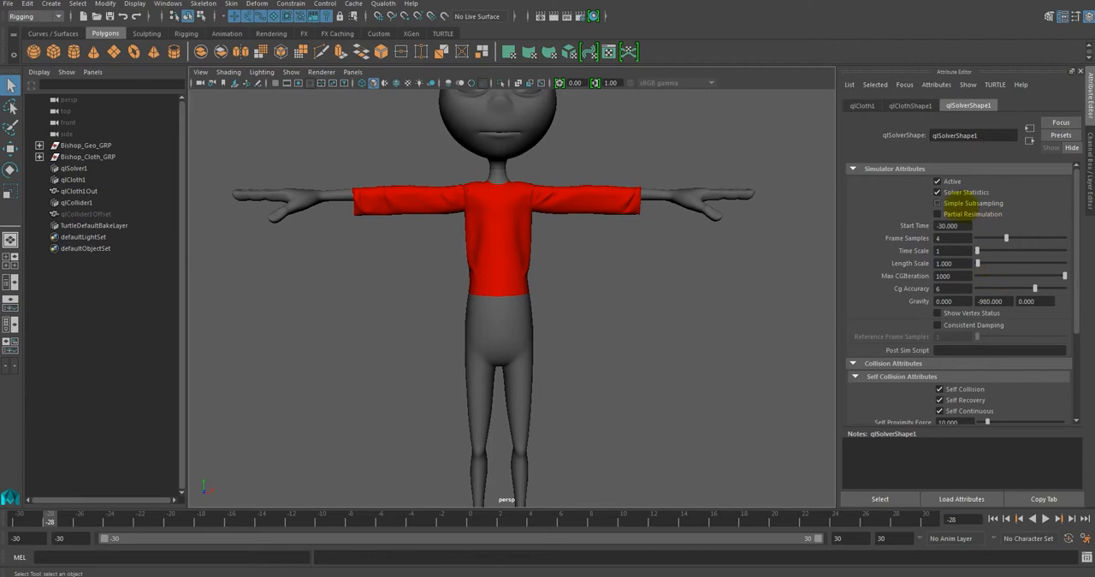
click(910, 104)
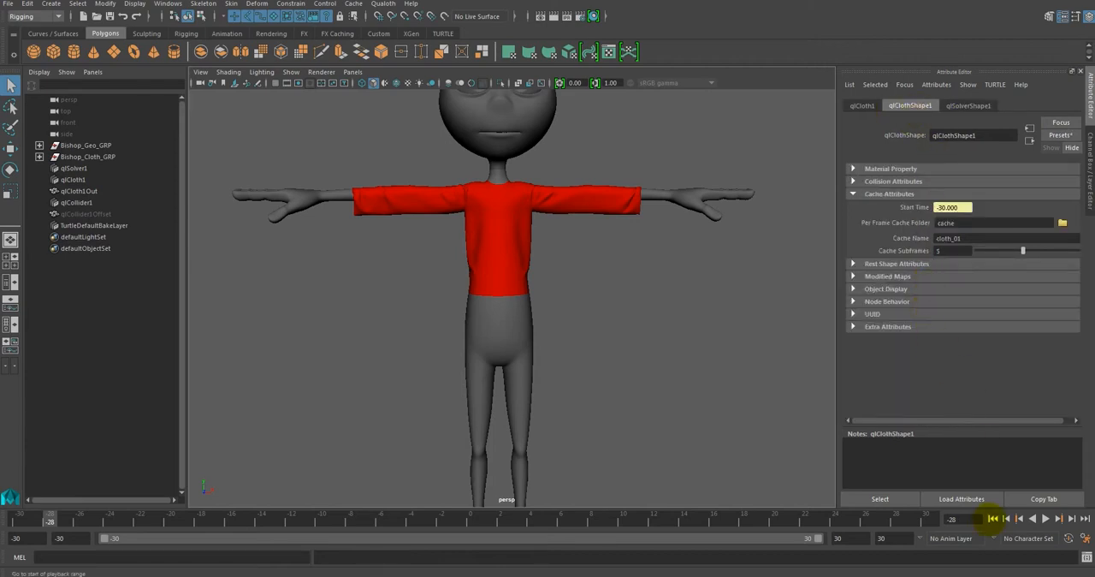
click(1033, 518)
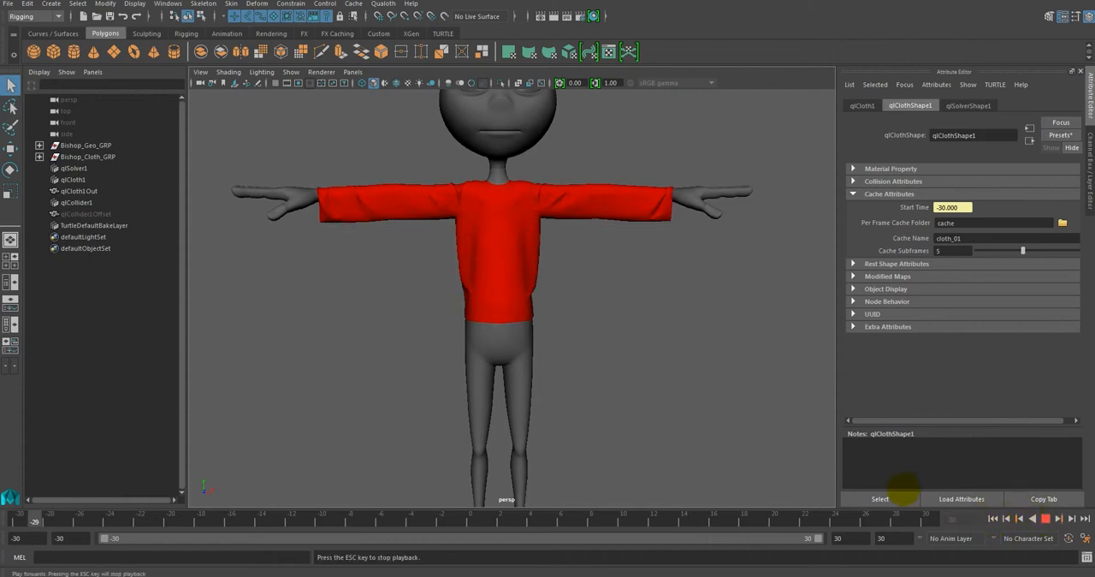
click(1062, 222)
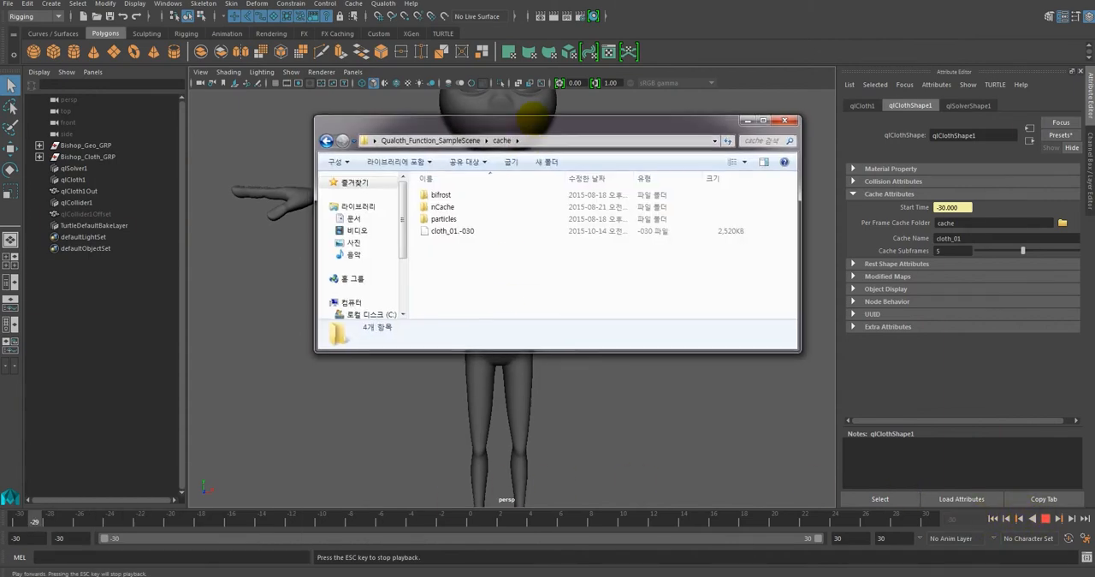